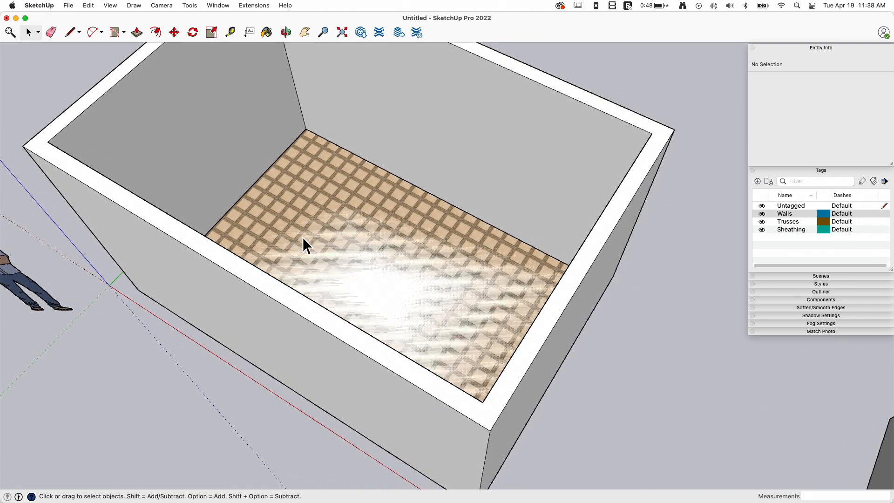
Zoom around the models, clear the selection, and select the walls group
scroll("up", 3)
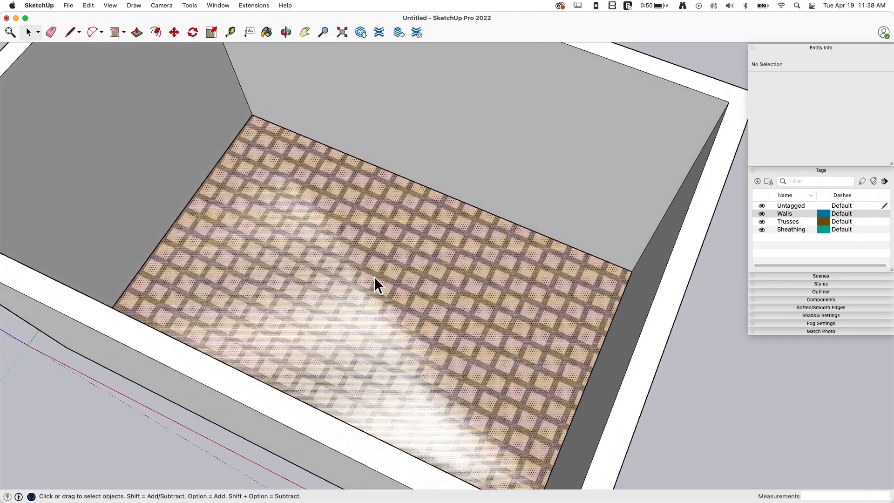
left_click(376, 285)
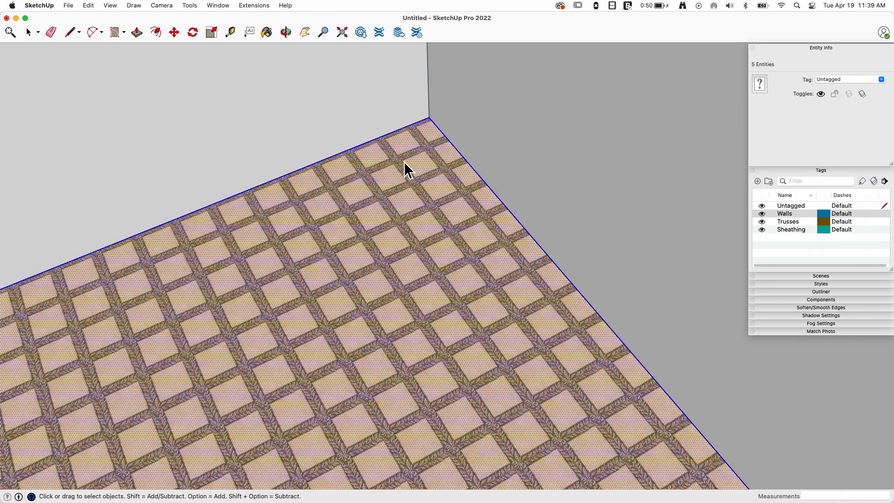
left_click(427, 120)
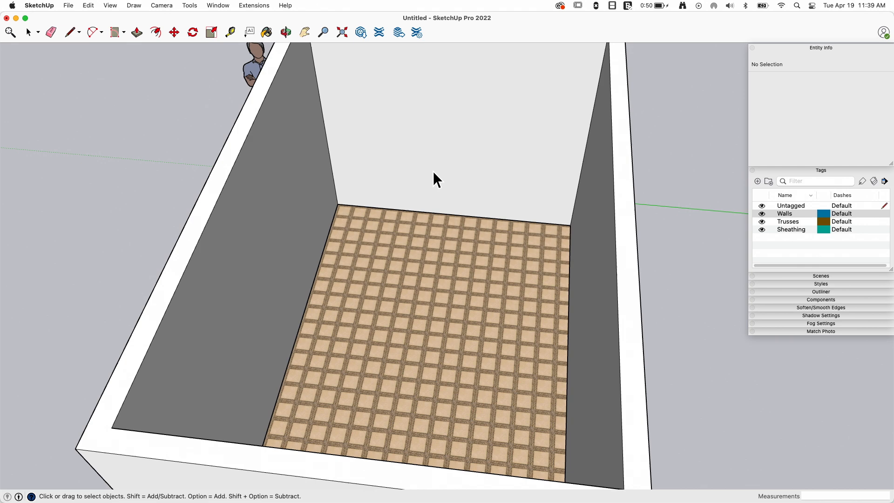
mouse_move(451, 221)
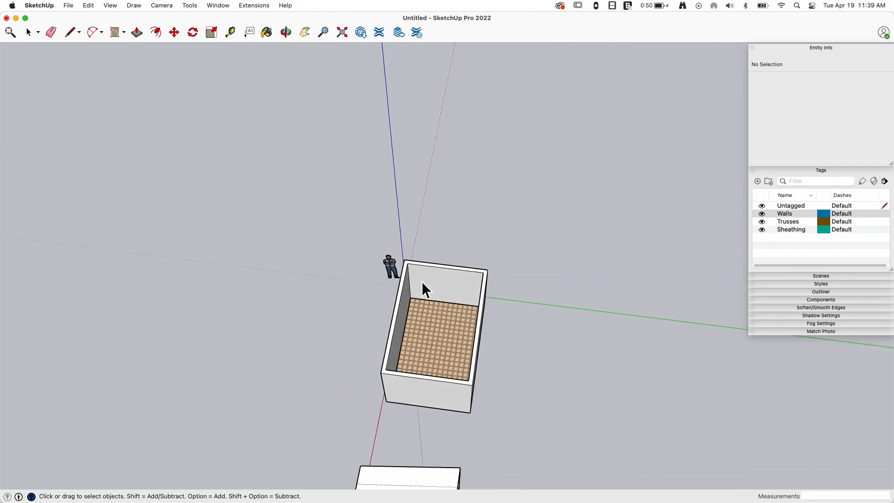
scroll("down", 3)
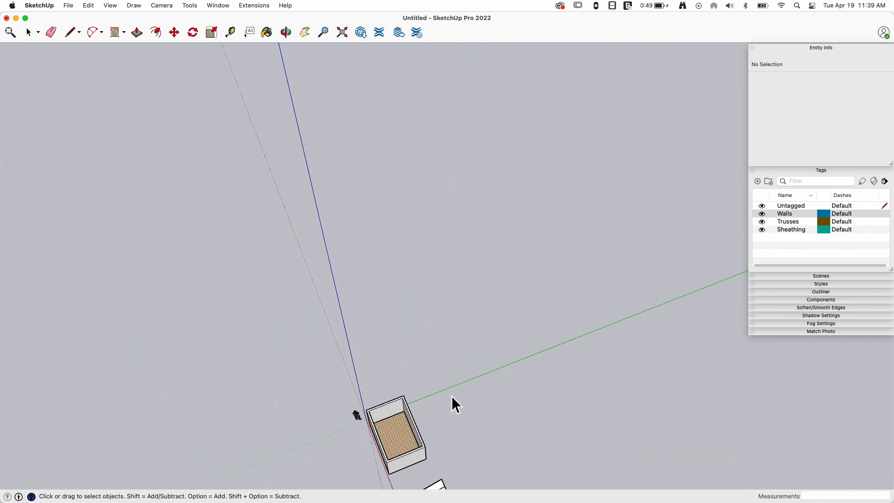
scroll("down", 3)
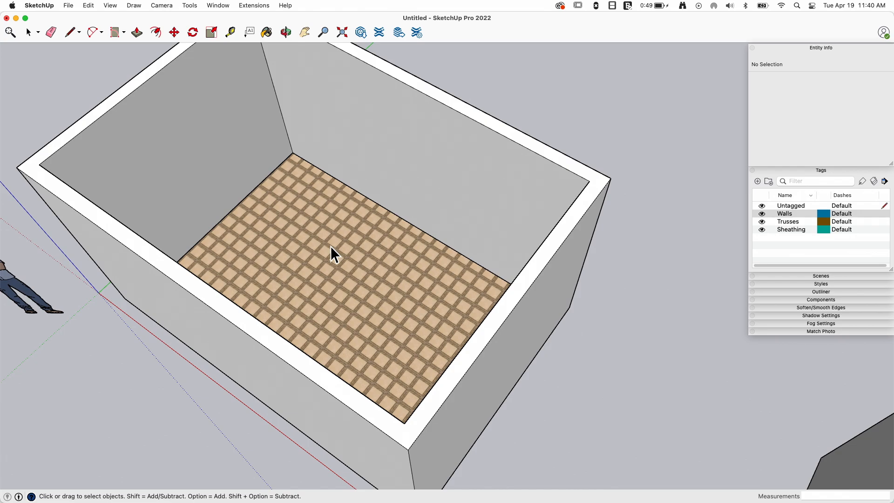
scroll("up", 3)
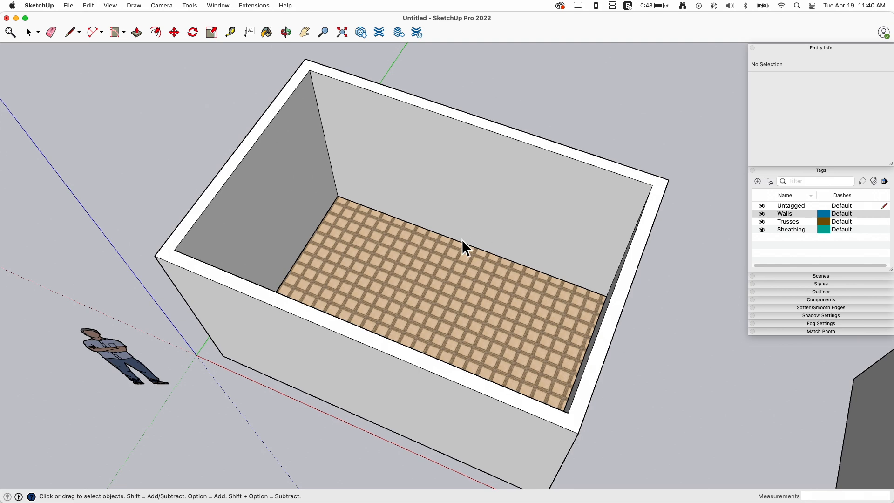
left_click(245, 205)
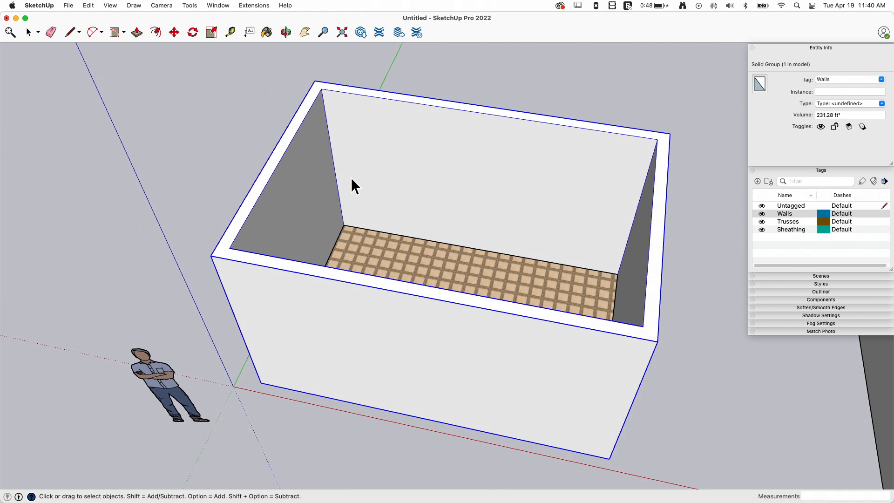
mouse_move(381, 187)
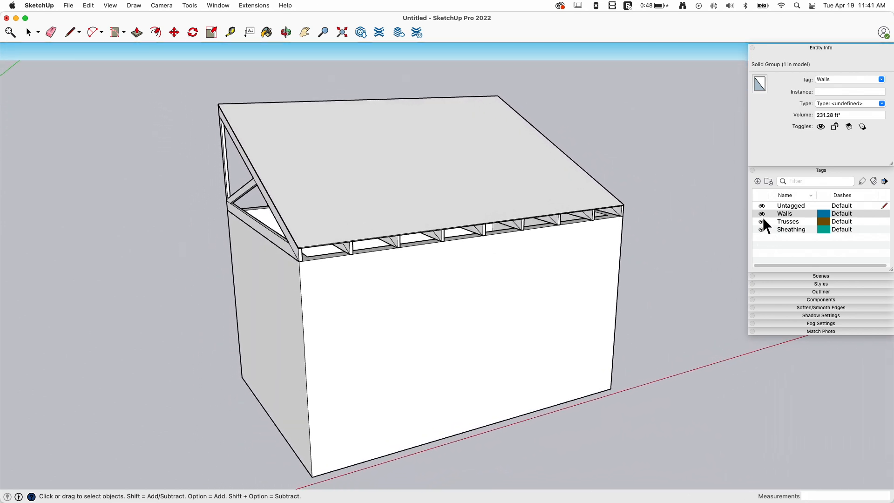
Select the Walls and Trusses tags in the Tags tray
left_click(784, 213)
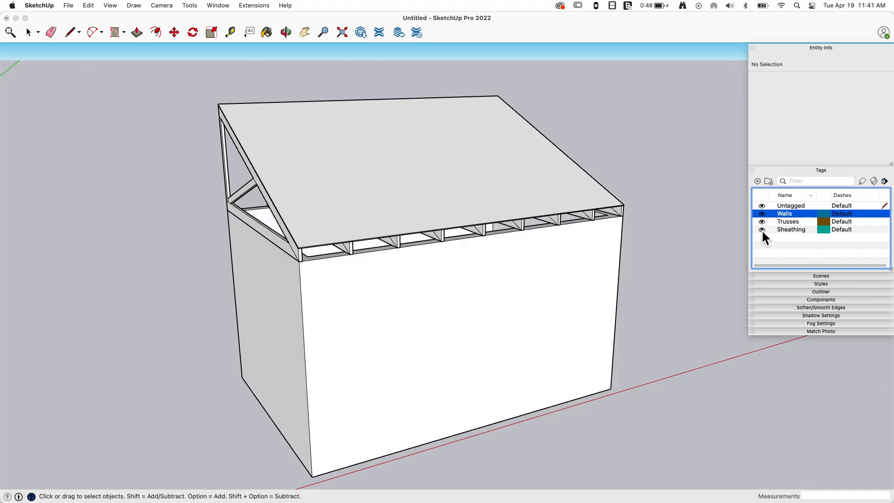
left_click(762, 221)
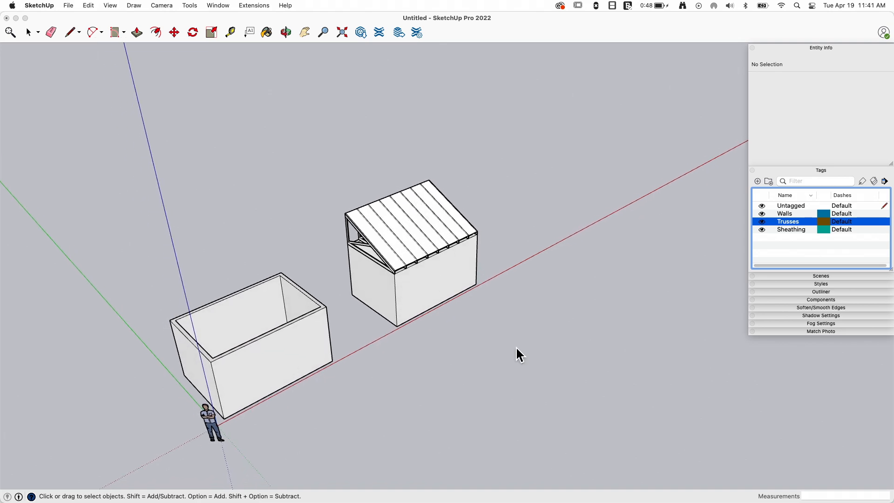
mouse_move(368, 239)
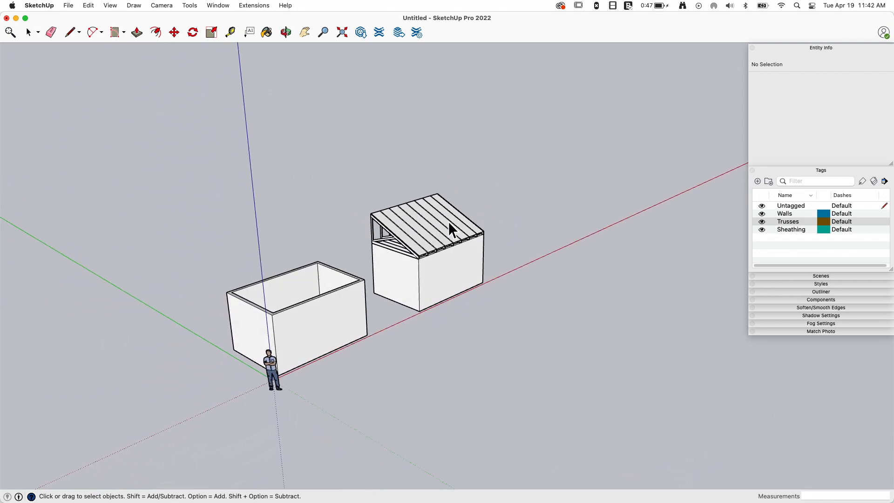
mouse_move(393, 271)
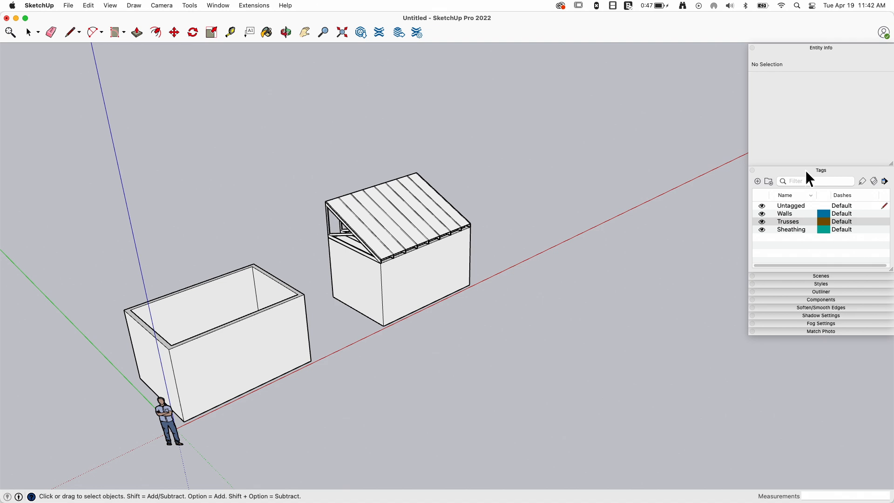
Uncheck Profiles in the style's Edge settings after comparing it on and off
left_click(821, 283)
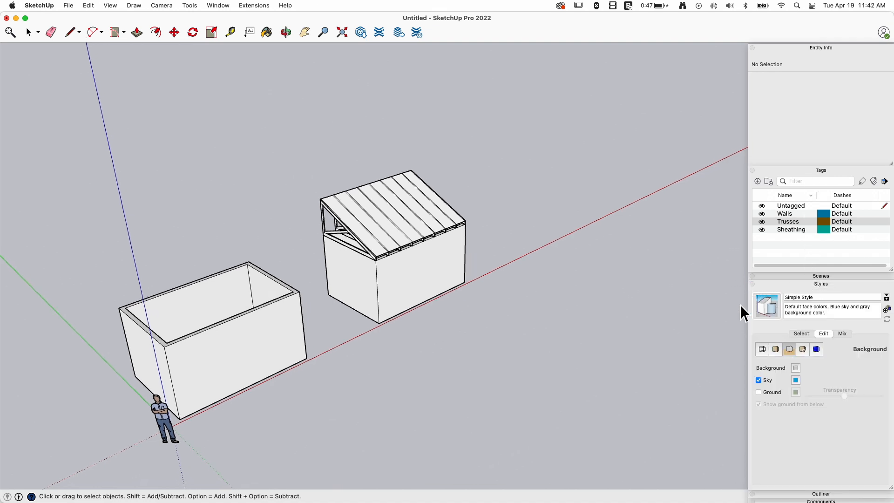
left_click(762, 349)
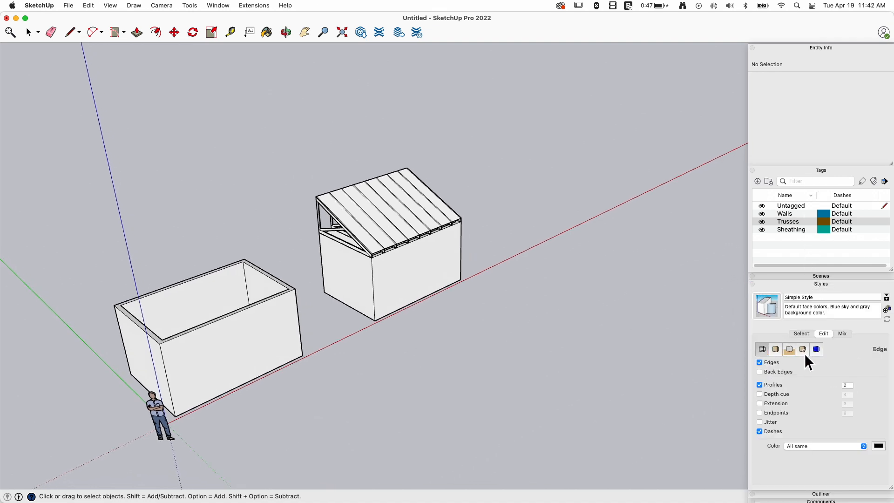
left_click(760, 385)
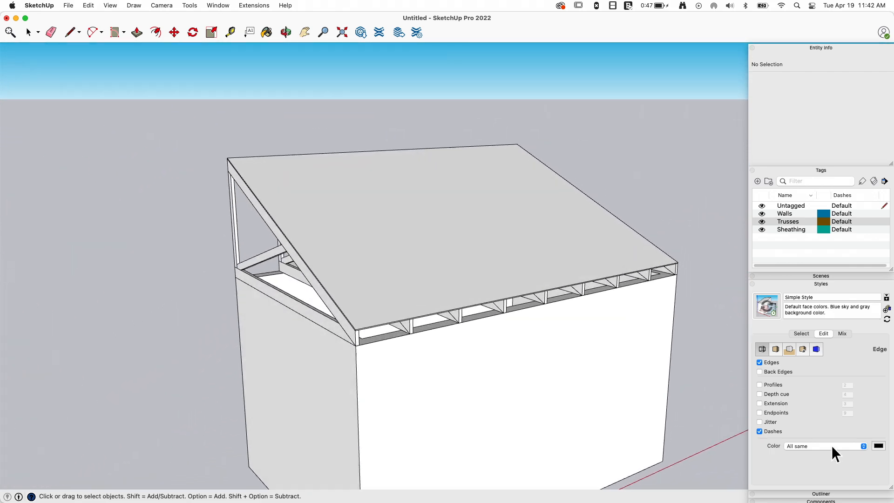
left_click(760, 384)
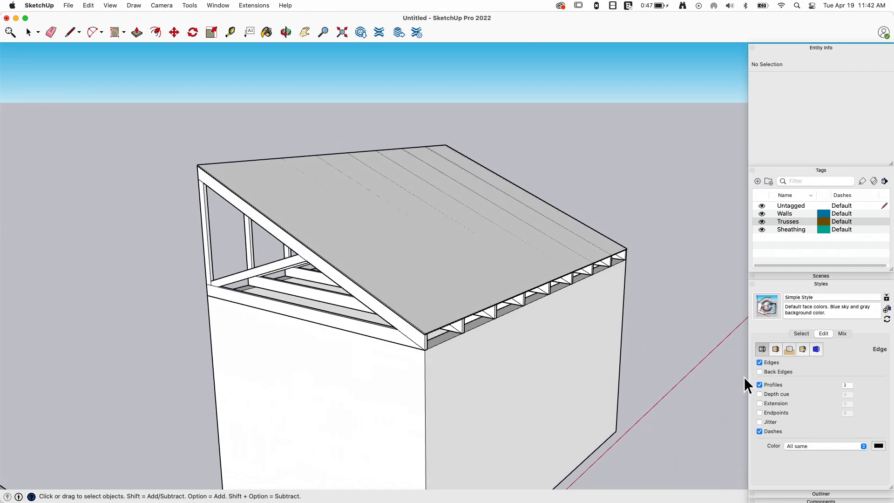
left_click(759, 384)
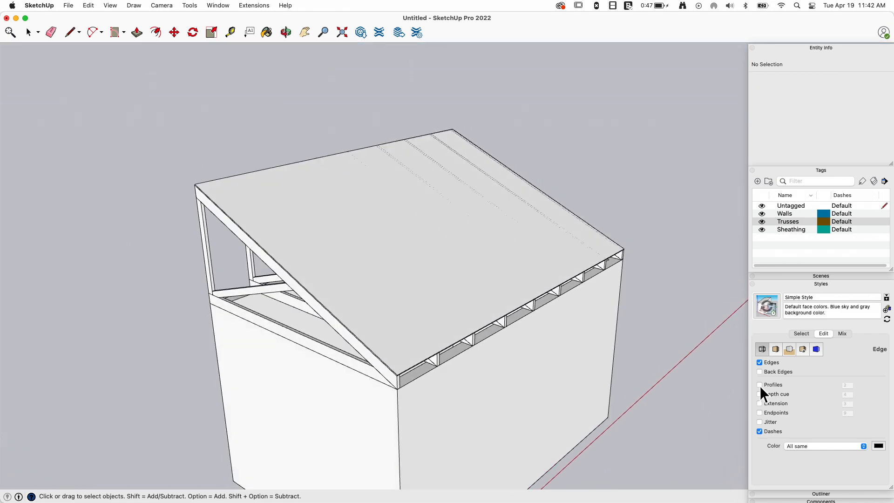
left_click(760, 384)
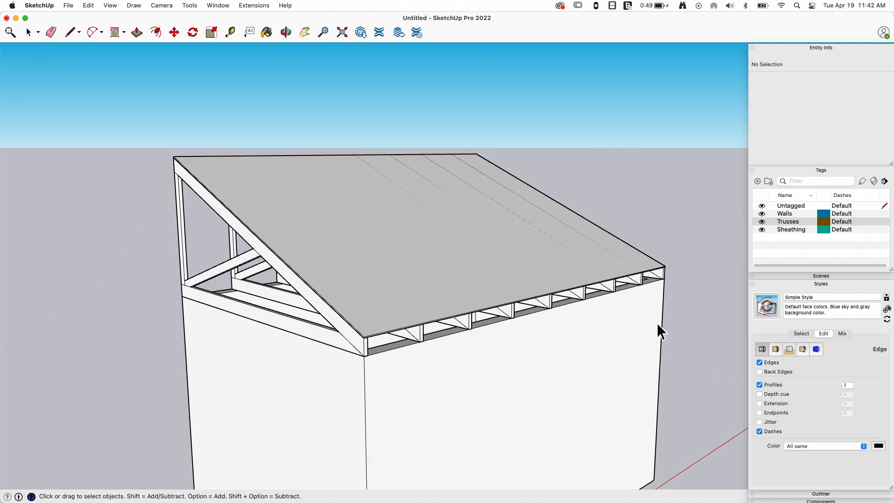
mouse_move(764, 394)
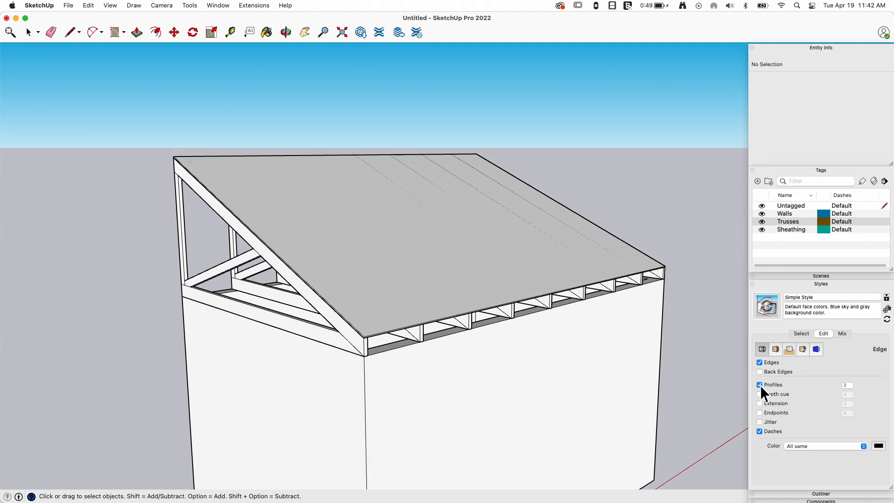
left_click(760, 384)
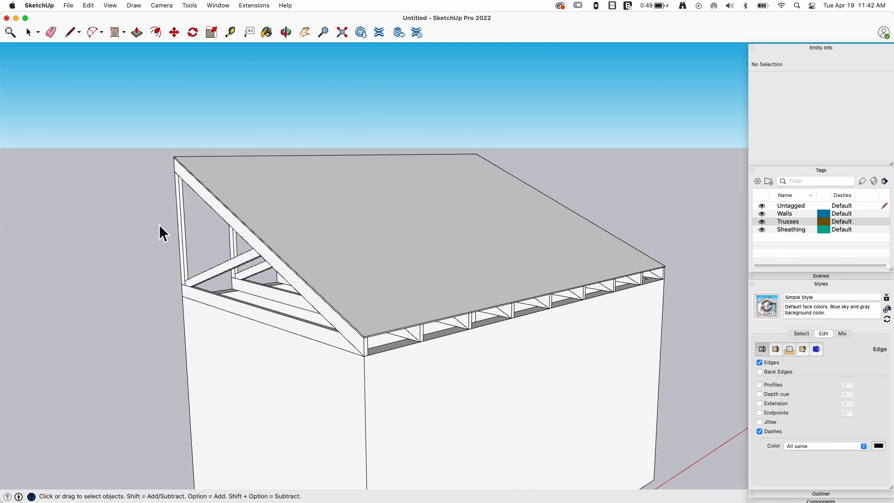
mouse_move(563, 268)
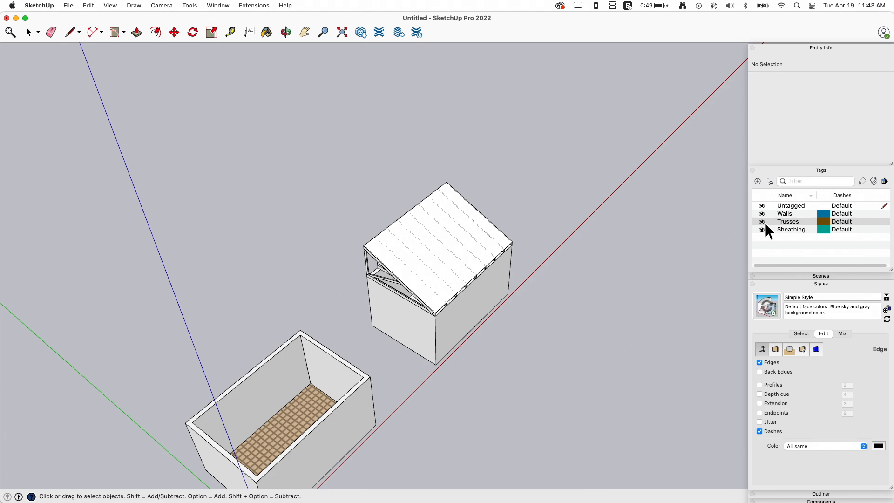
Hide the Trusses tag, then toggle its visibility back on
left_click(789, 221)
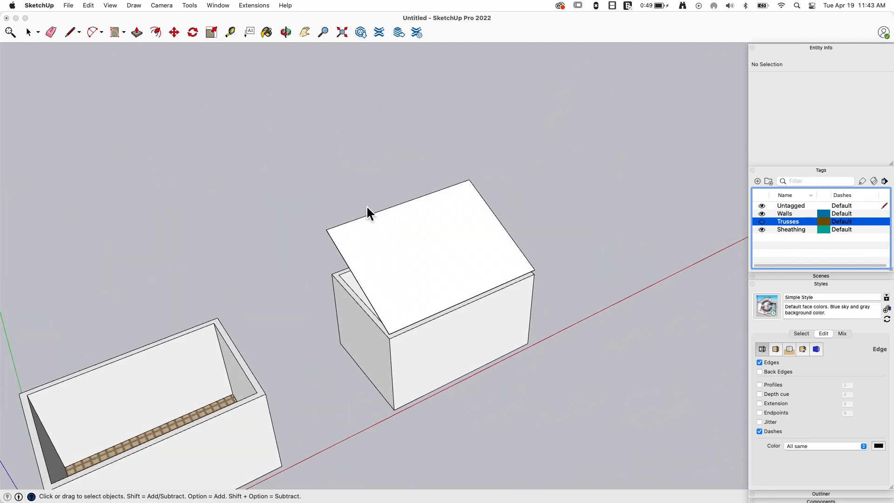
mouse_move(357, 265)
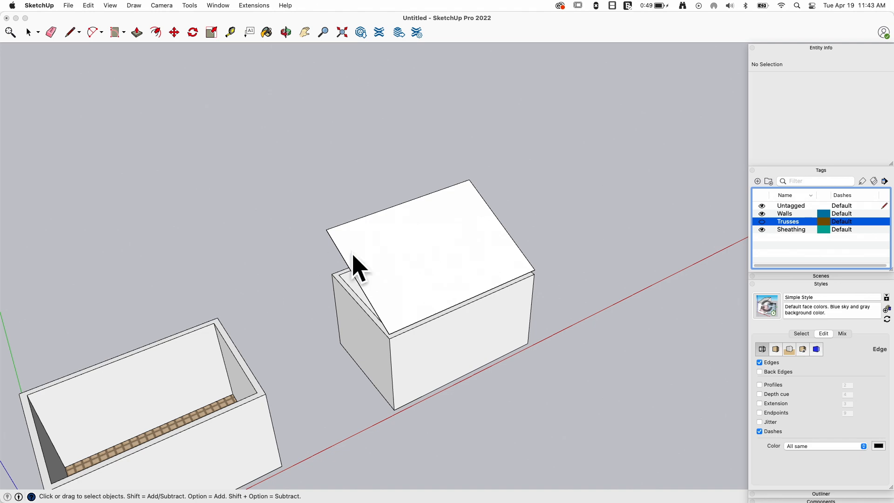
left_click(762, 221)
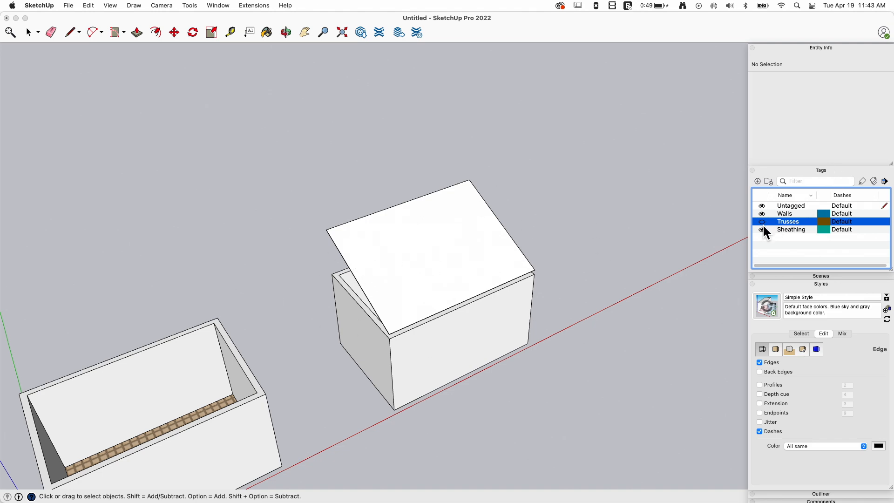
left_click(762, 221)
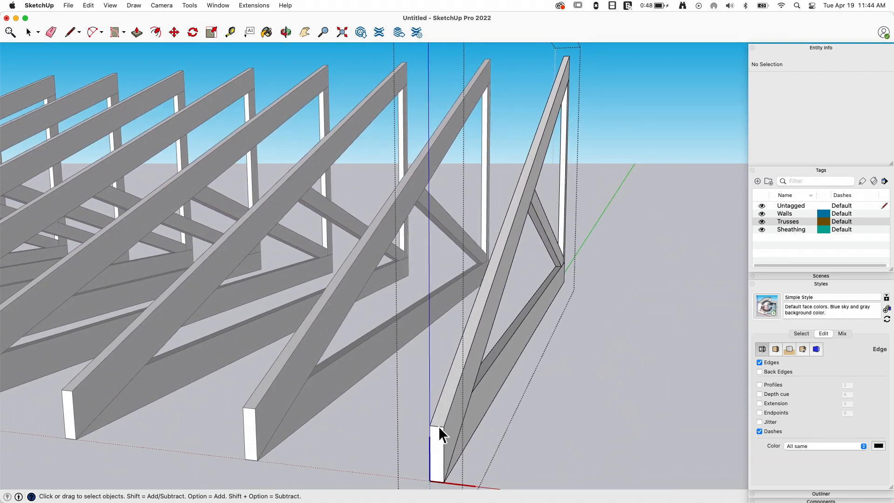
Select the top face of the end truss's upper chord
left_click(453, 402)
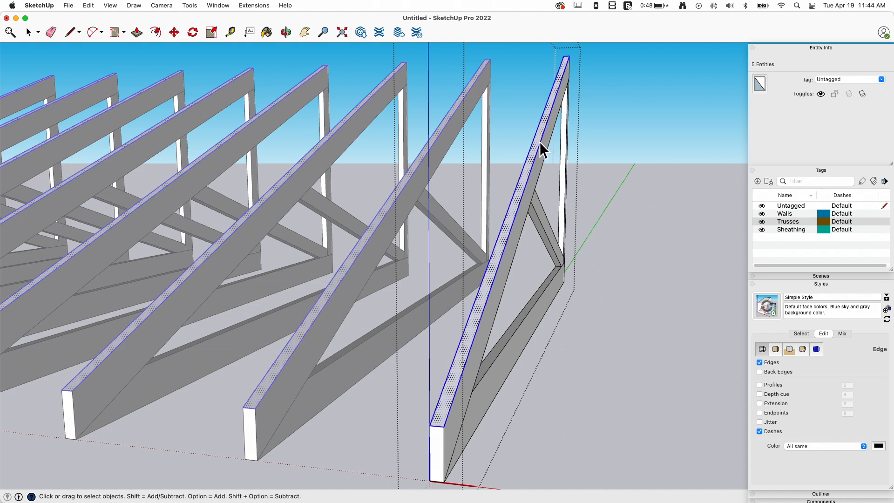
mouse_move(473, 388)
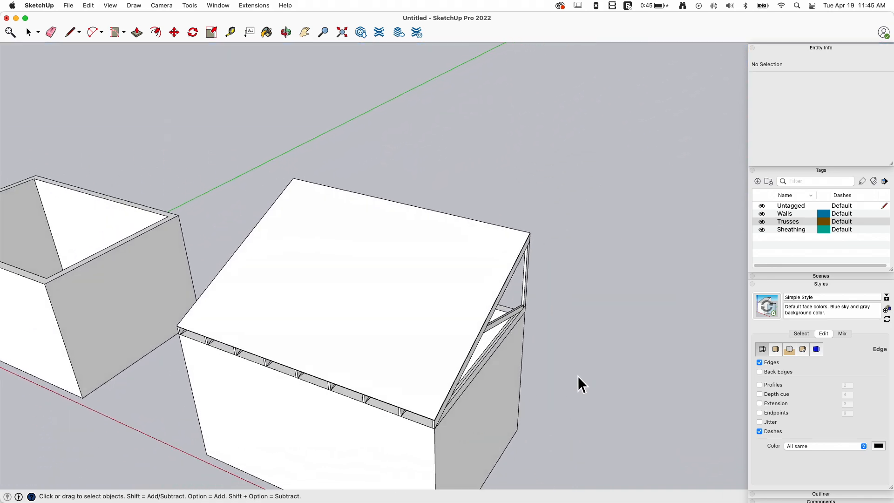
Toggle the Sheathing tag off to expose the trusses and open the end truss
left_click(762, 229)
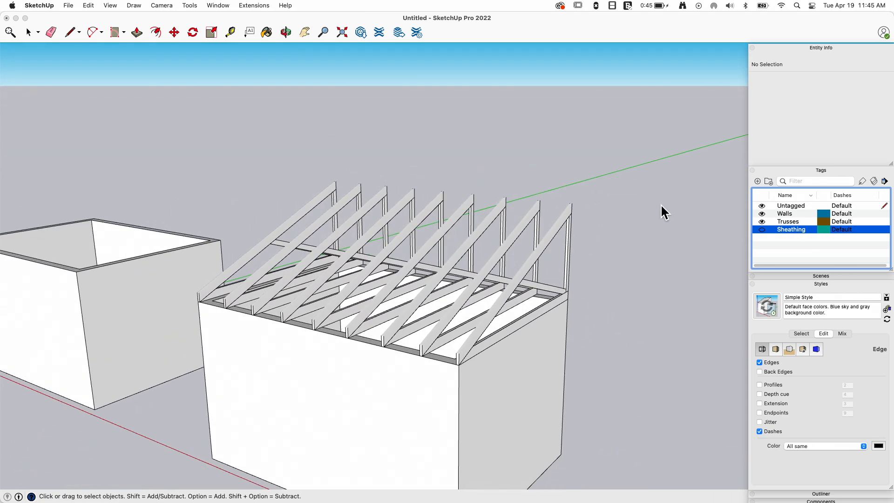
left_click(762, 229)
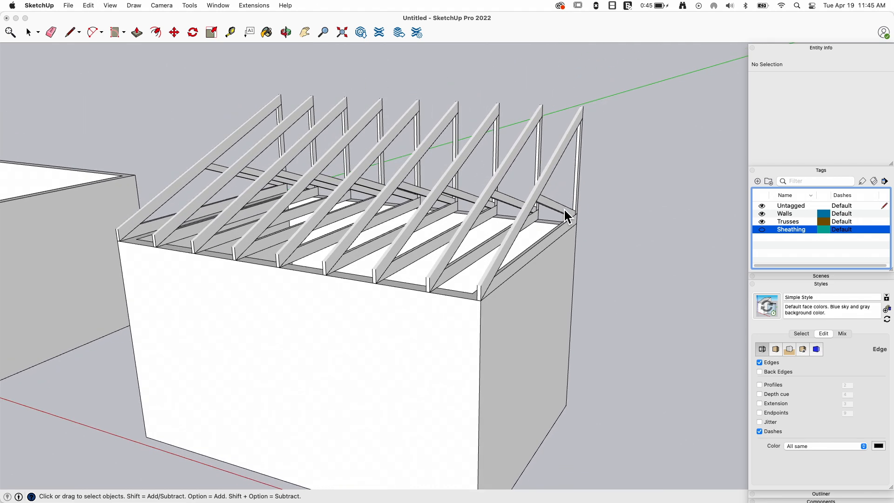
mouse_move(508, 161)
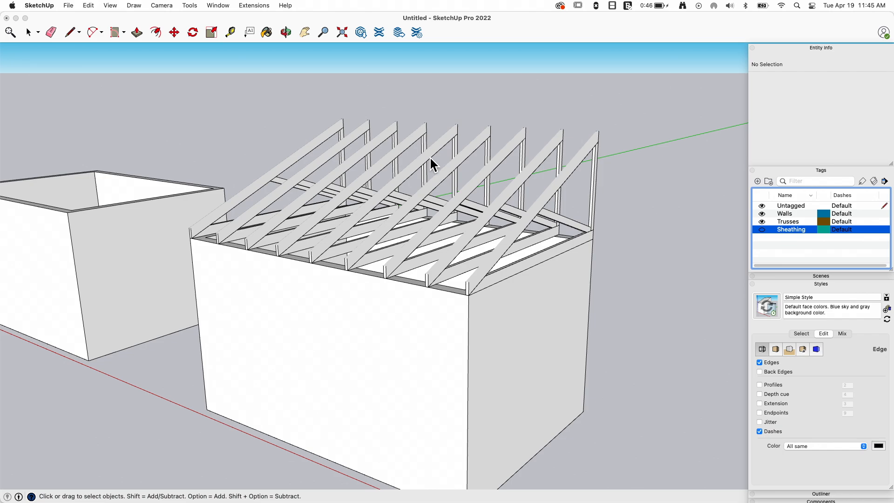
left_click(762, 230)
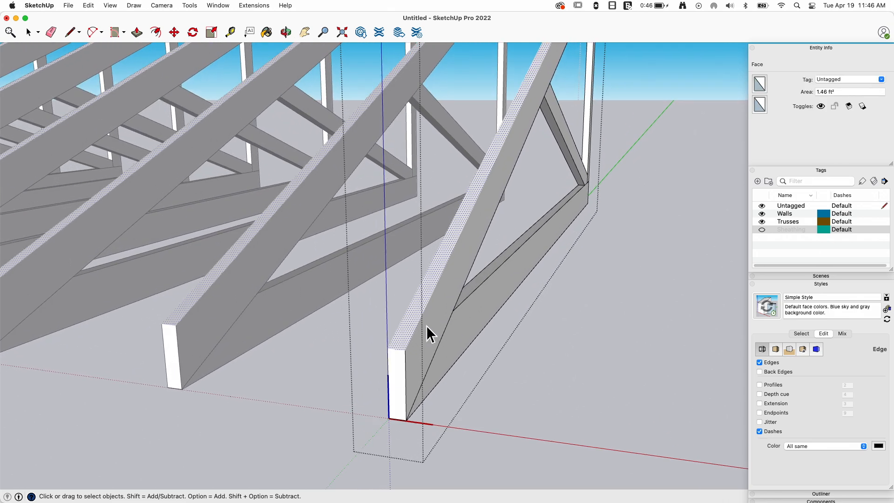
mouse_move(415, 327)
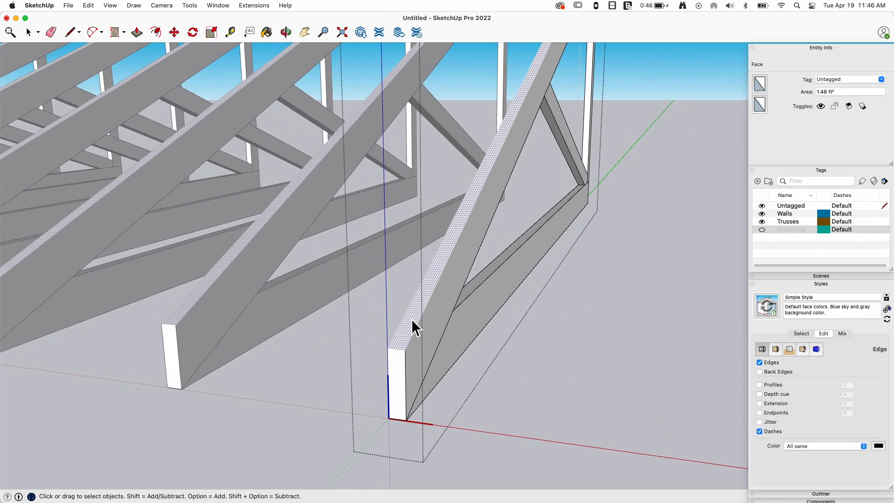
Reverse the selected top chord face, then select the truss top-faces group
right_click(415, 327)
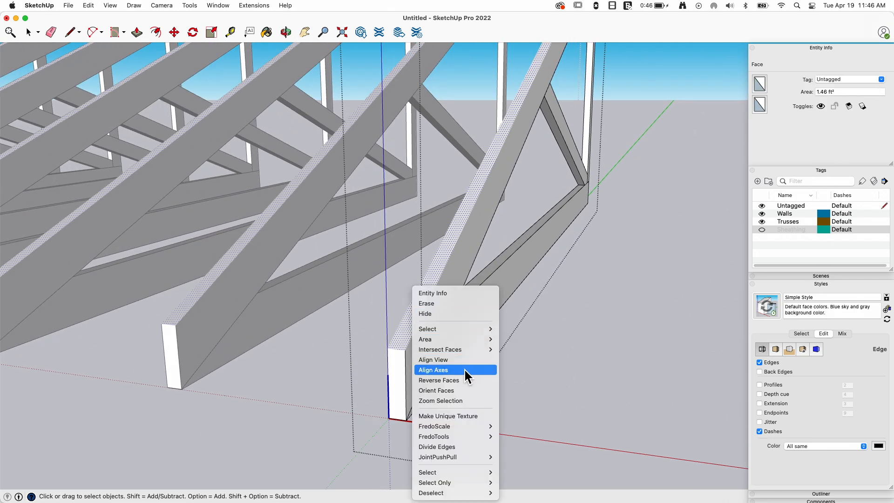
mouse_move(439, 380)
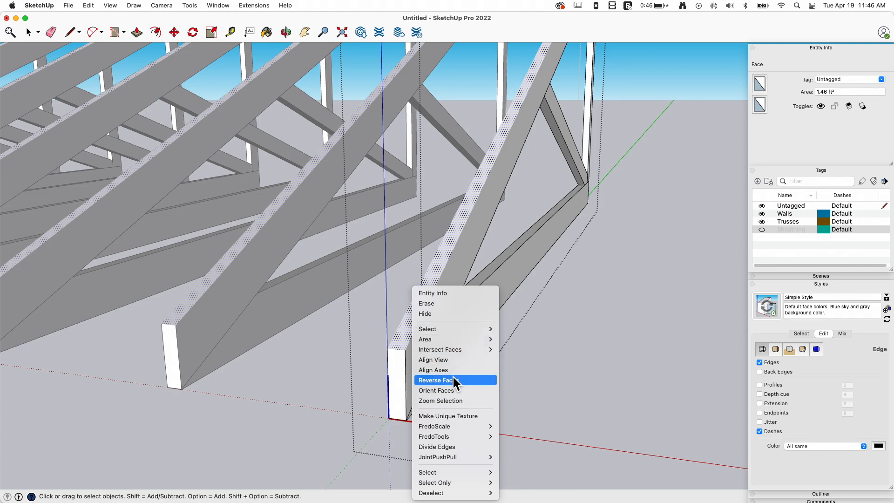
left_click(435, 380)
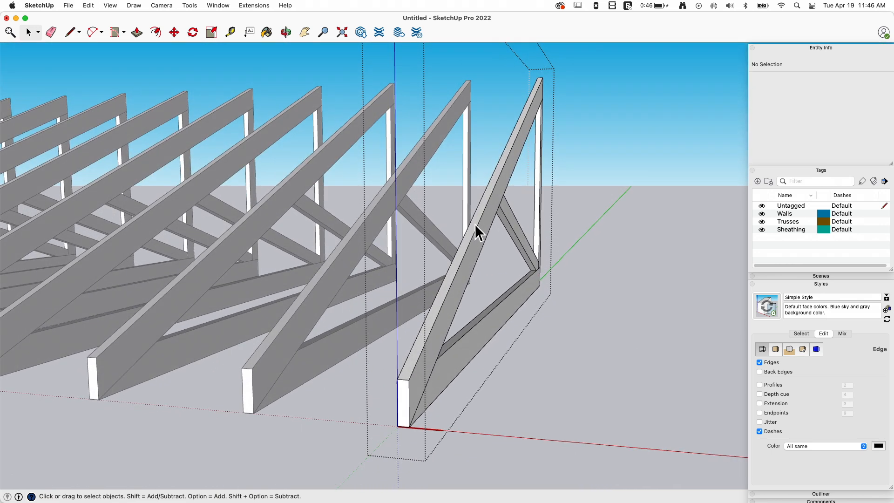
left_click(477, 233)
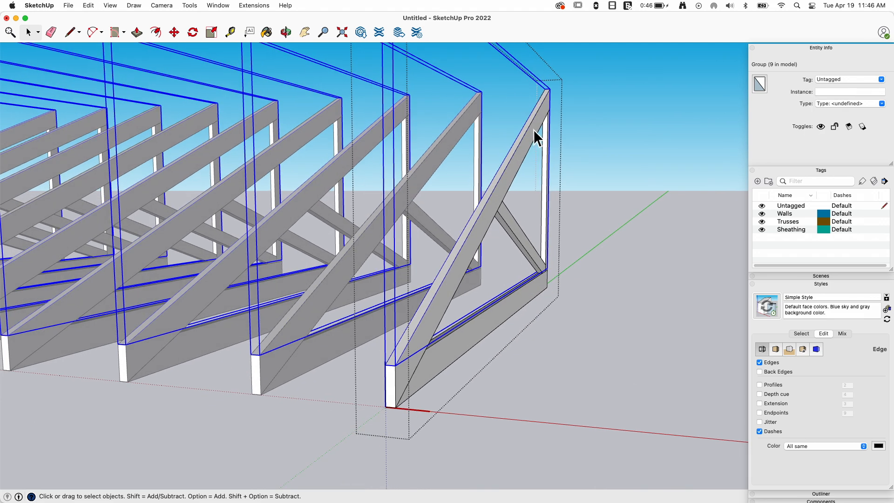
mouse_move(759, 188)
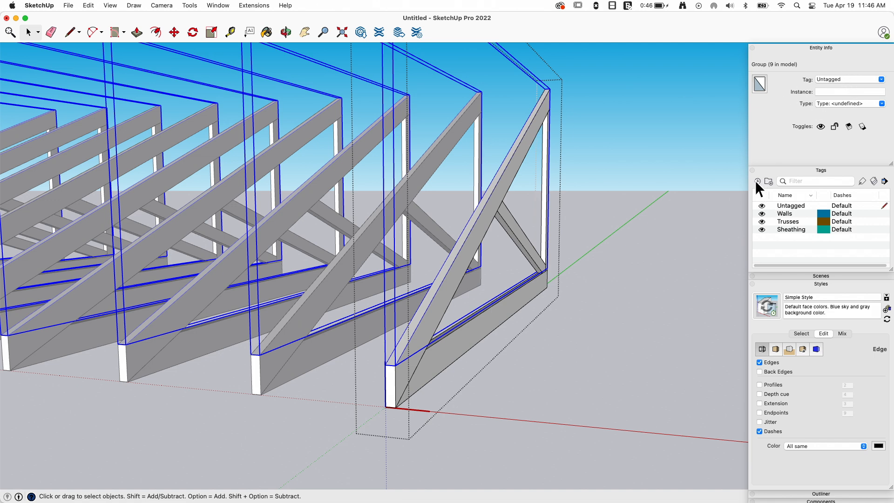
Add a Truss Tops tag, assign the top-faces group to it, and toggle its visibility
double_click(792, 229)
type("Truss Tops")
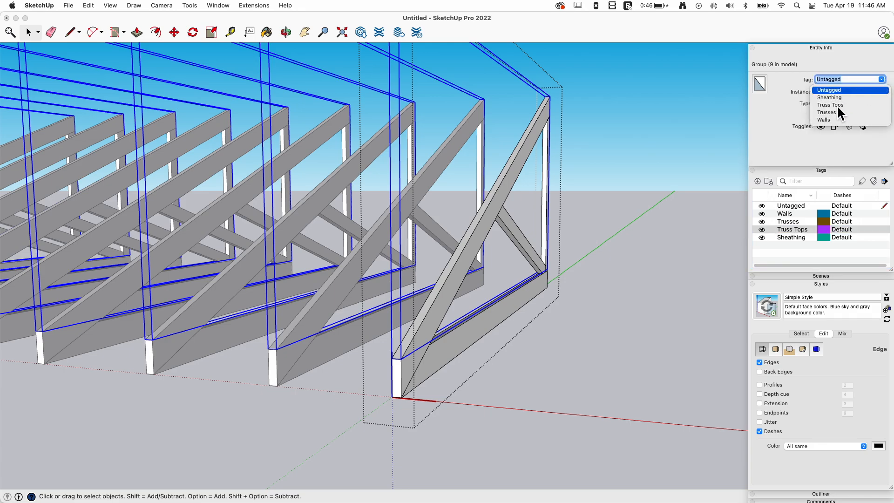
left_click(831, 105)
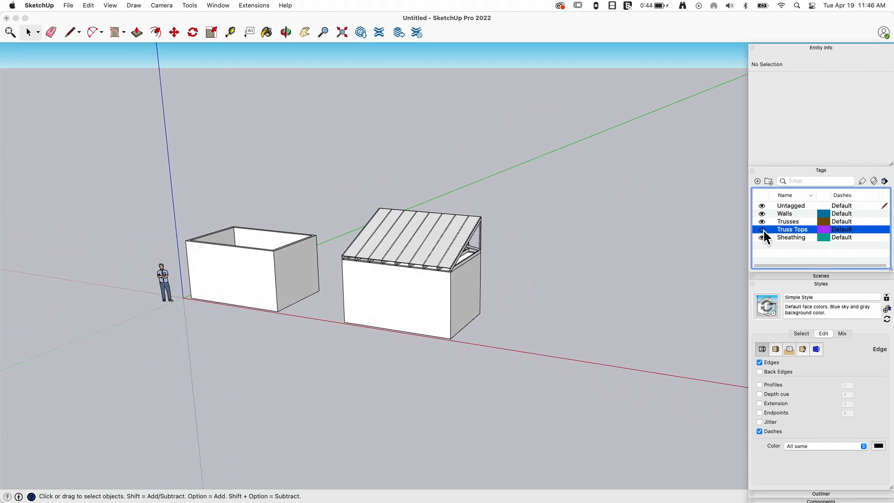
left_click(762, 230)
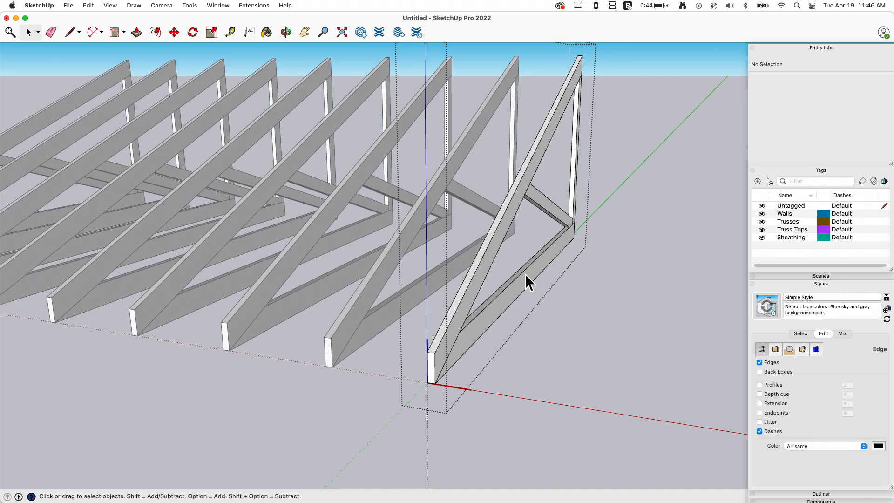
Hide the Truss Tops tag and pick the Line tool for the top chord edge
left_click(792, 229)
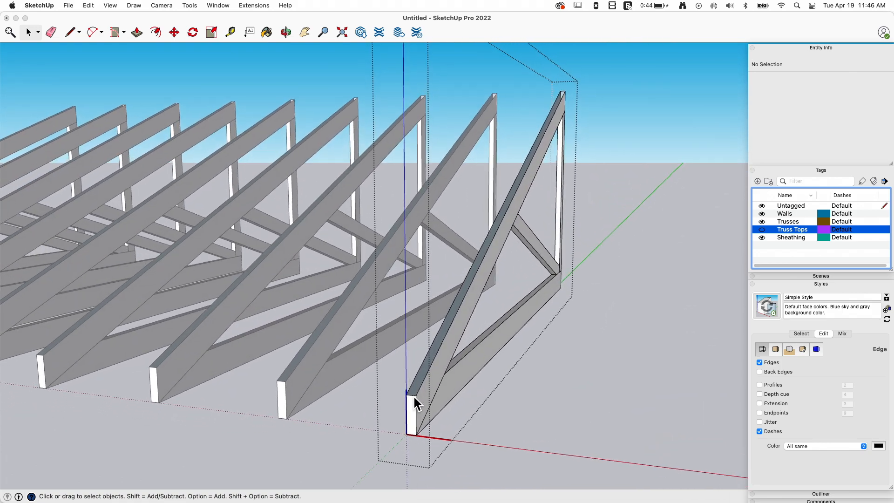
left_click(762, 229)
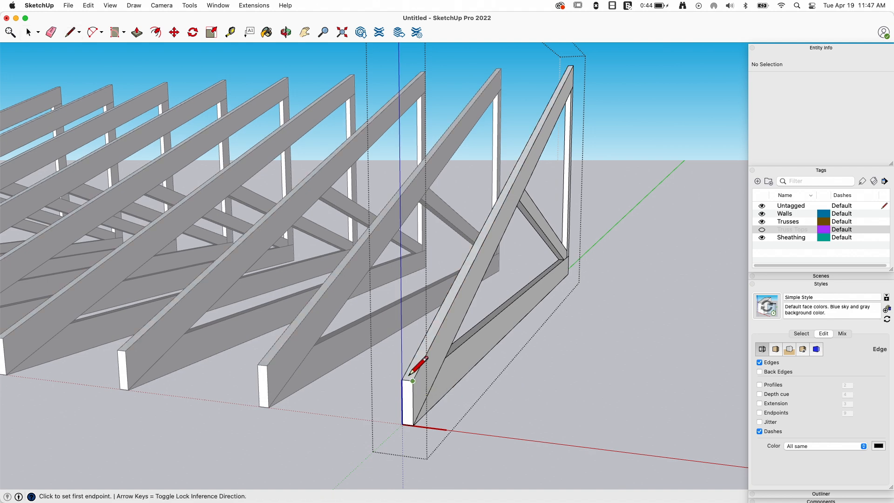
left_click(50, 32)
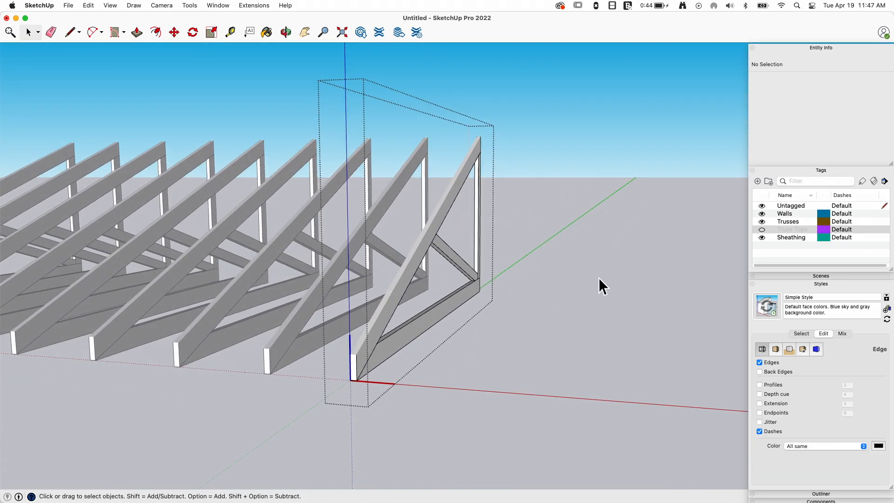
Toggle Truss Tops and Sheathing visibility to check bleed-through, ending with sheathing shown
left_click(762, 229)
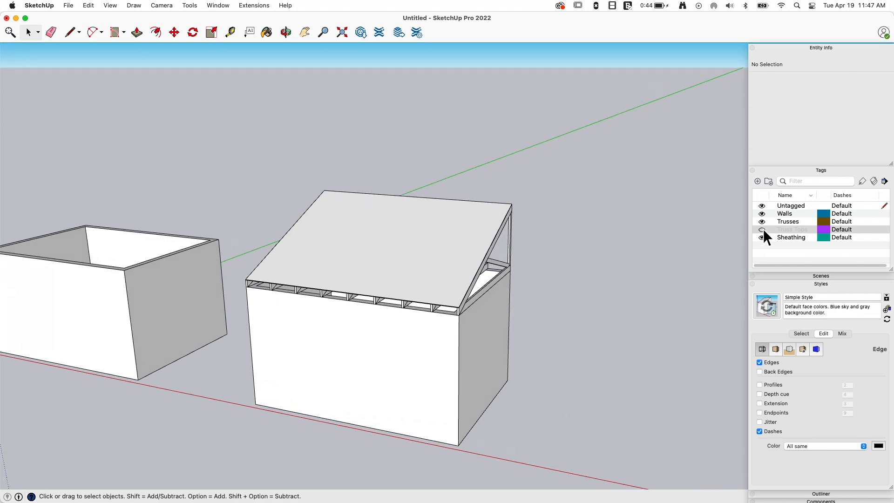
left_click(762, 229)
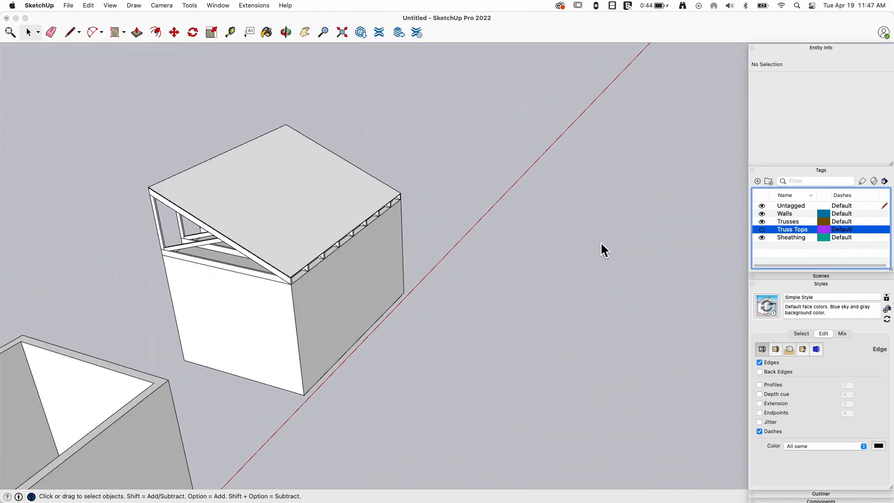
left_click(762, 230)
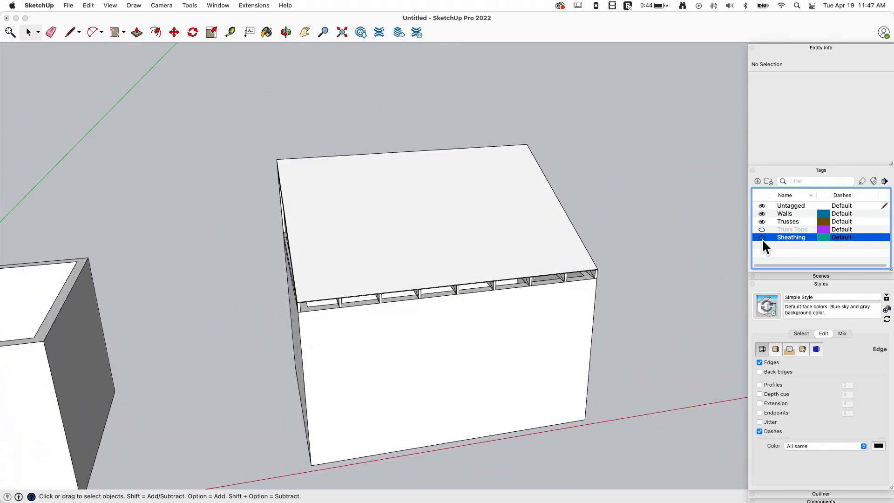
left_click(762, 229)
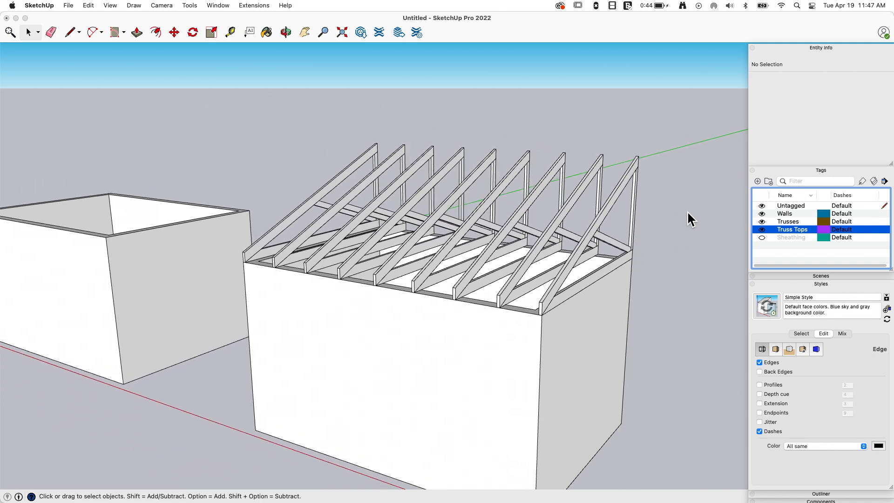
left_click(762, 237)
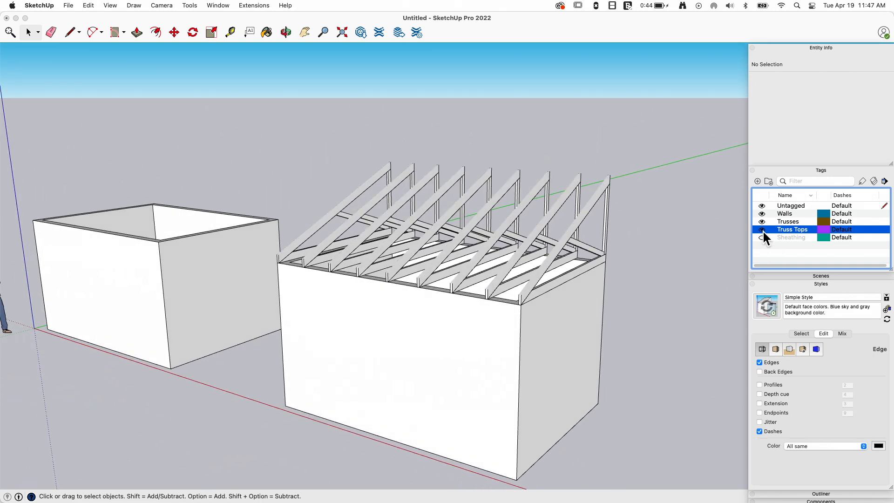
left_click(762, 238)
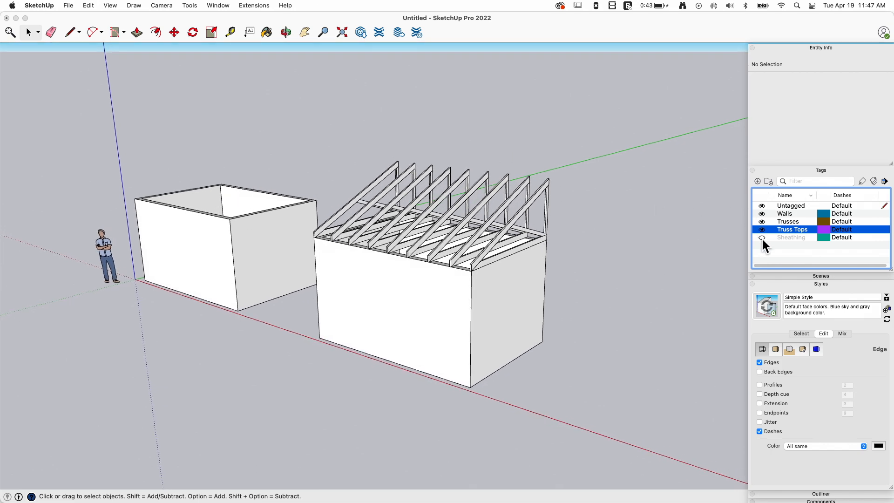
left_click(762, 237)
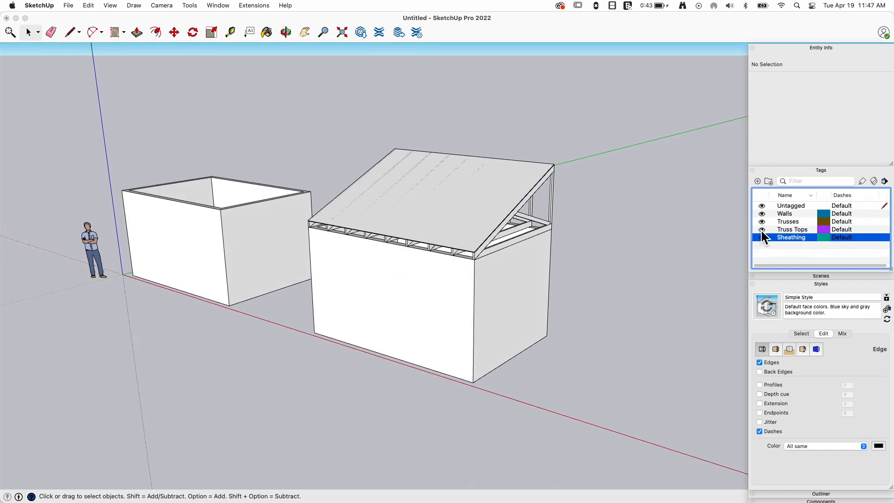